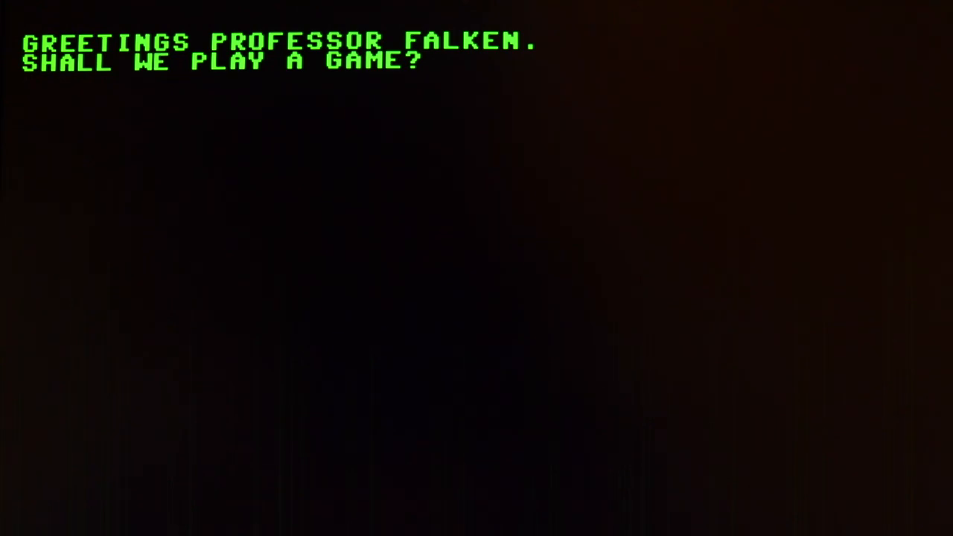
Enter the reply "How about global thermonuclear war" beneath the SHALL WE PLAY A GAME? greeting.
{"action": "type", "text": "How abou"}
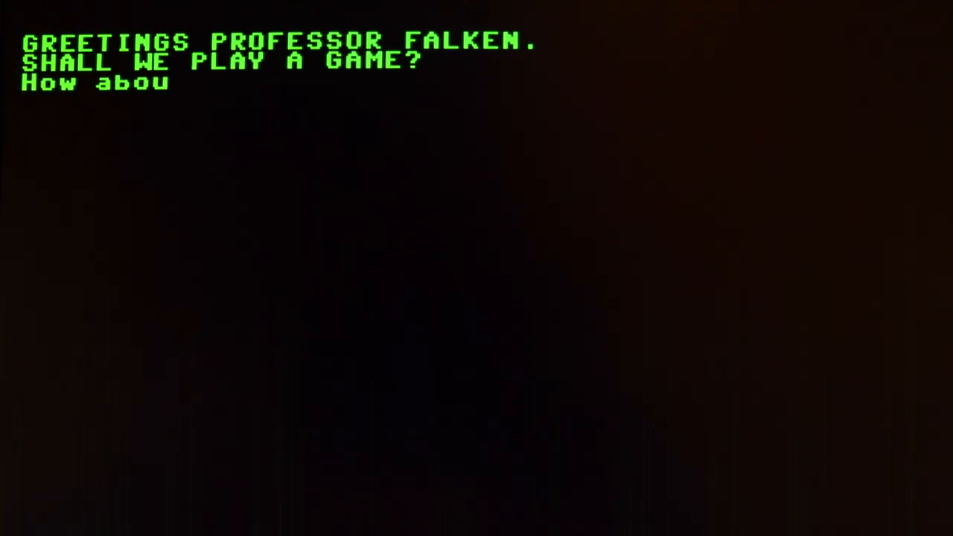
{"action": "type", "text": "t global"}
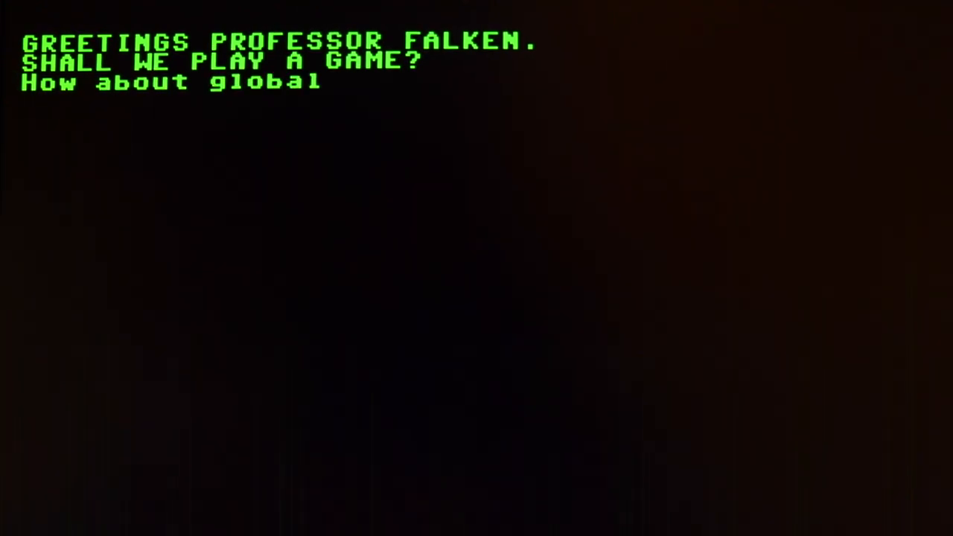
{"action": "type", "text": "thermonucl"}
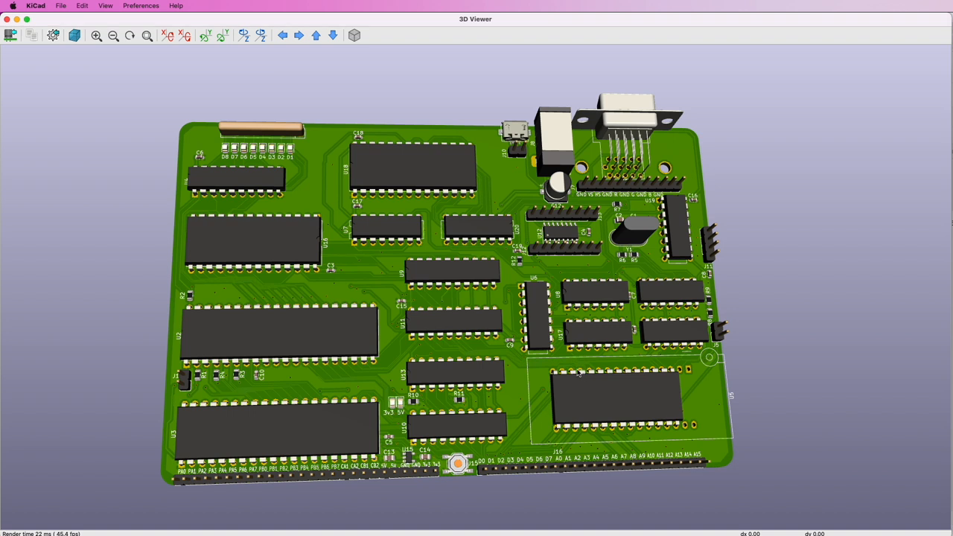
{"action": "mouse_move", "coordinate": [590, 369]}
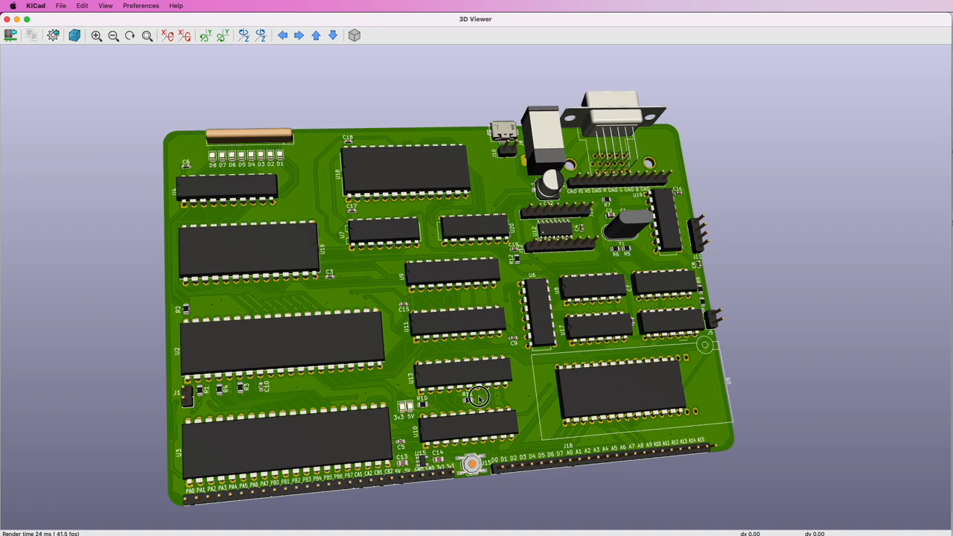
Tilt the 6502 SBC board to another angle, then swing it back toward the earlier view.
{"action": "left_click_drag", "start_coordinate": [480, 399], "coordinate": [455, 369]}
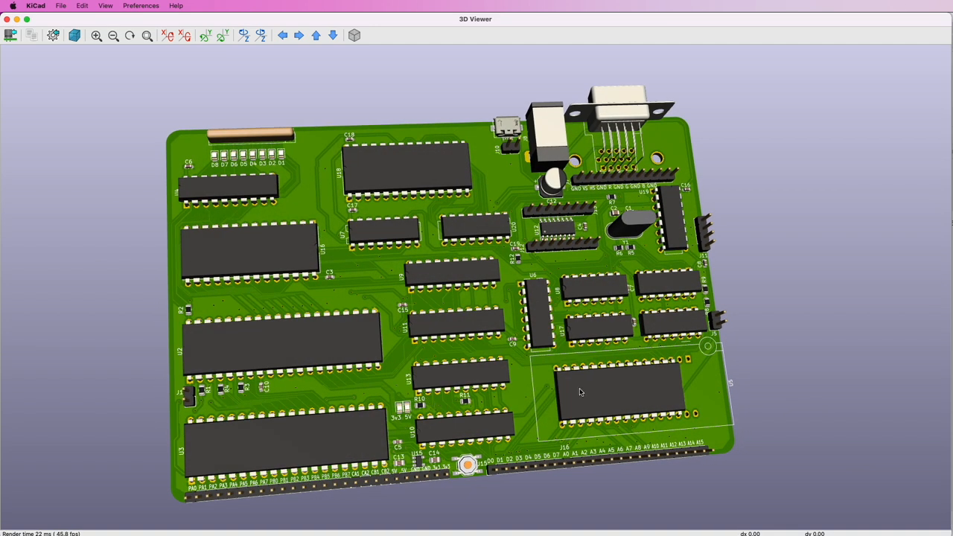
{"action": "mouse_move", "coordinate": [603, 382]}
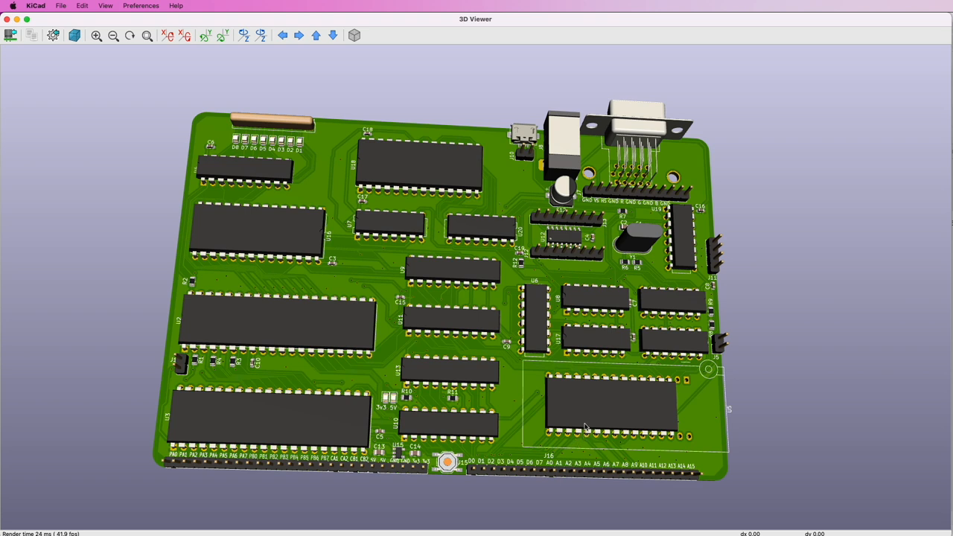
{"action": "mouse_move", "coordinate": [648, 390]}
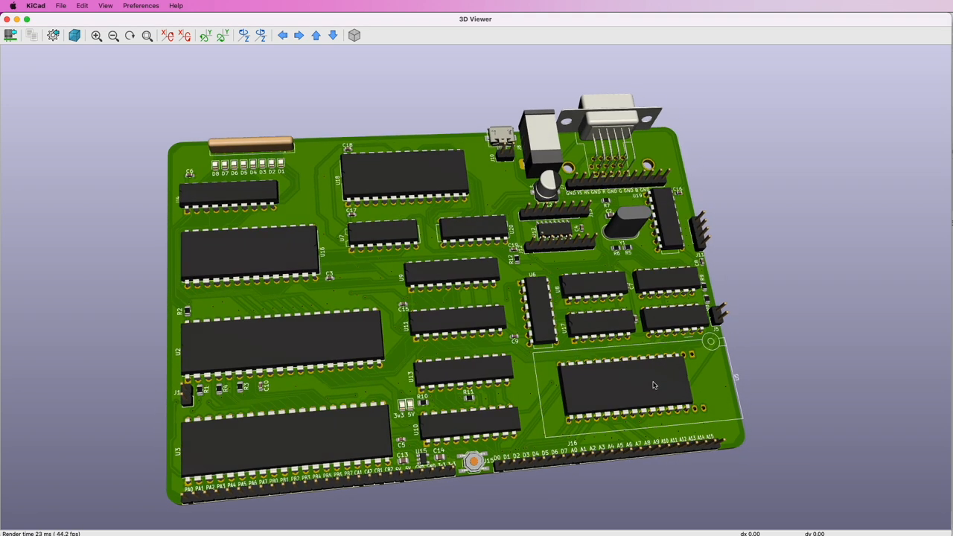
{"action": "left_click_drag", "start_coordinate": [654, 385], "coordinate": [629, 387]}
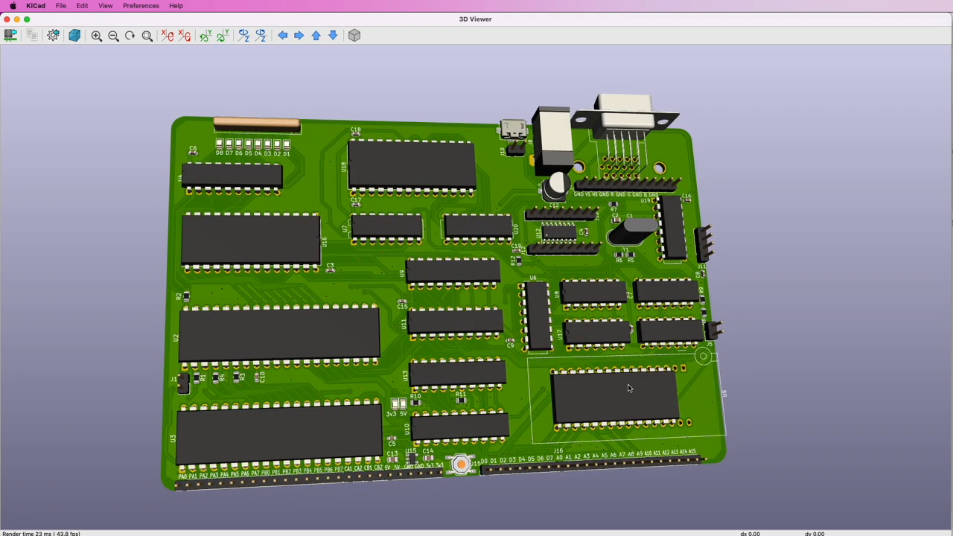
{"action": "mouse_move", "coordinate": [573, 371]}
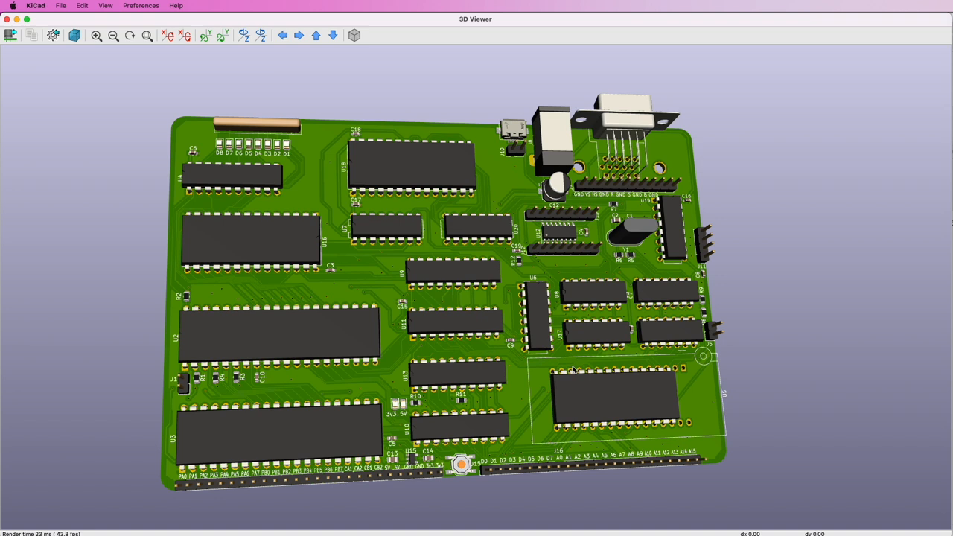
{"action": "mouse_move", "coordinate": [549, 371]}
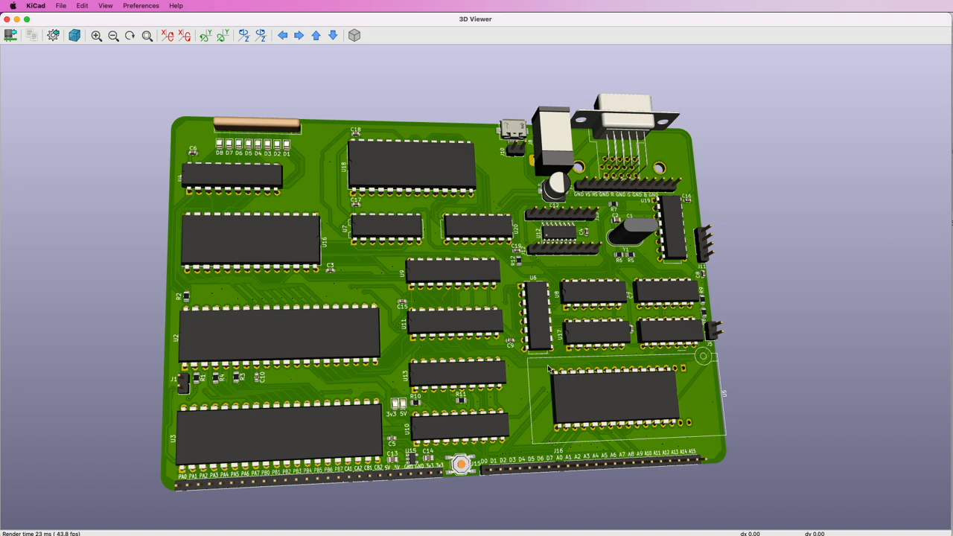
{"action": "mouse_move", "coordinate": [556, 375]}
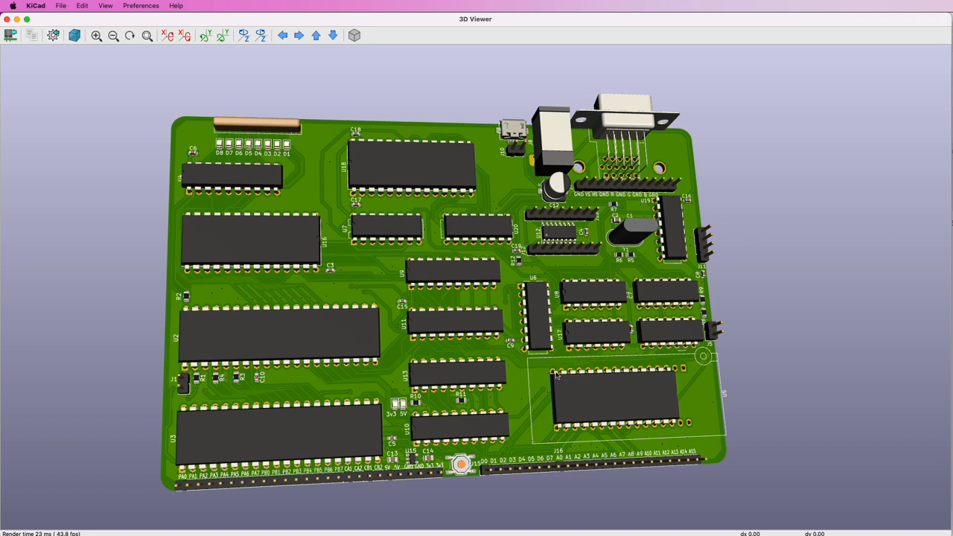
{"action": "mouse_move", "coordinate": [438, 393]}
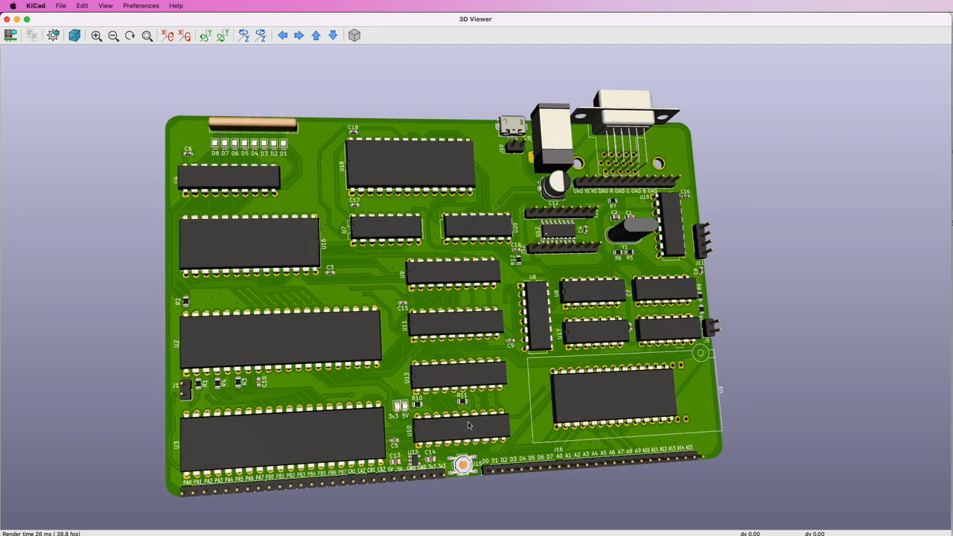
{"action": "mouse_move", "coordinate": [535, 390]}
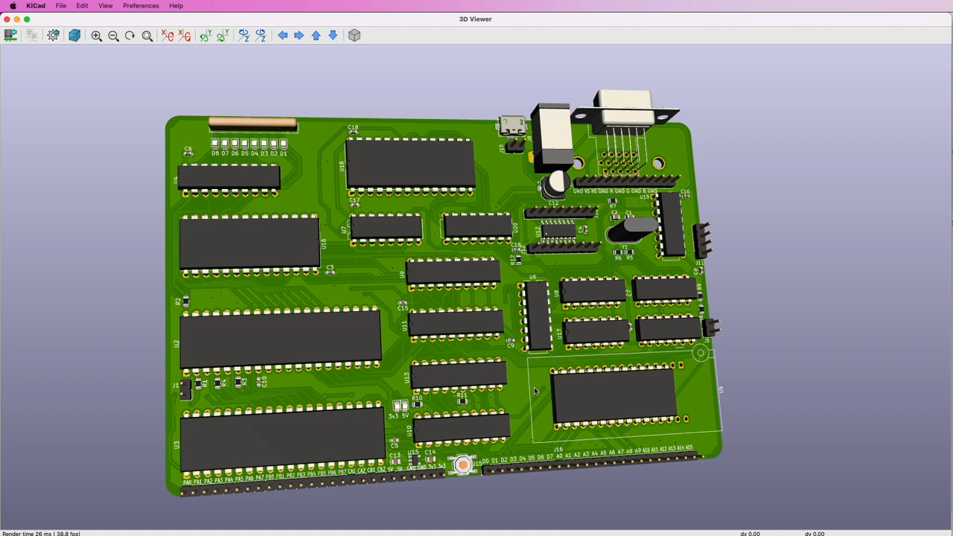
{"action": "mouse_move", "coordinate": [531, 417]}
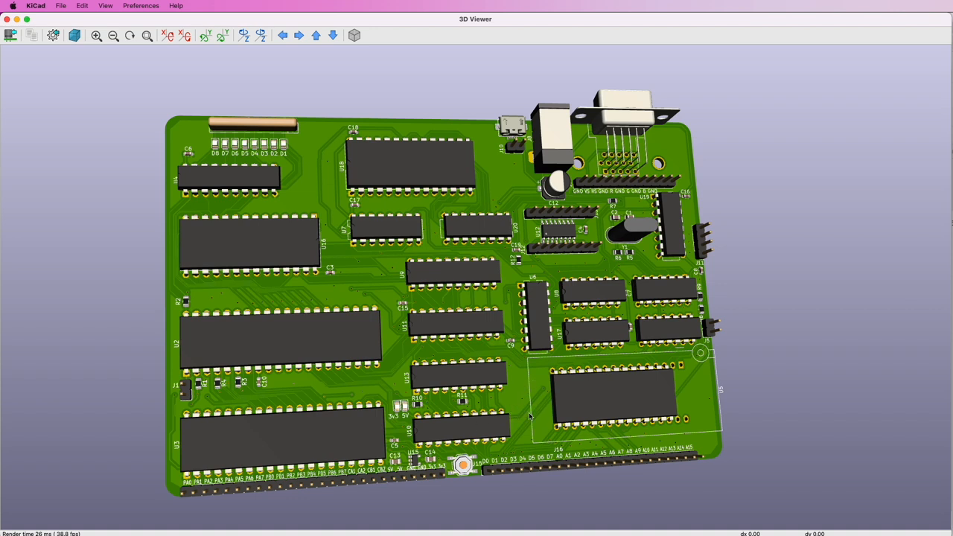
{"action": "mouse_move", "coordinate": [535, 399]}
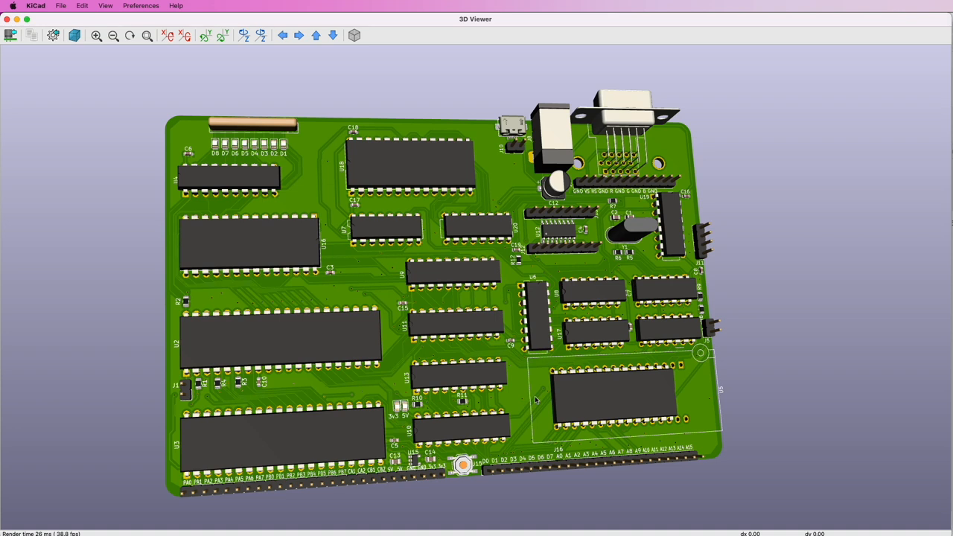
{"action": "mouse_move", "coordinate": [533, 401]}
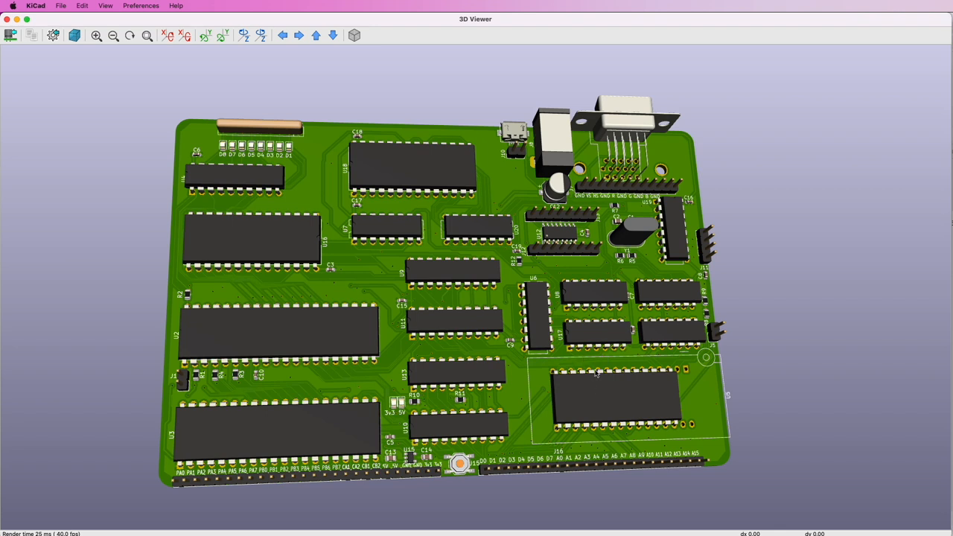
{"action": "mouse_move", "coordinate": [552, 365]}
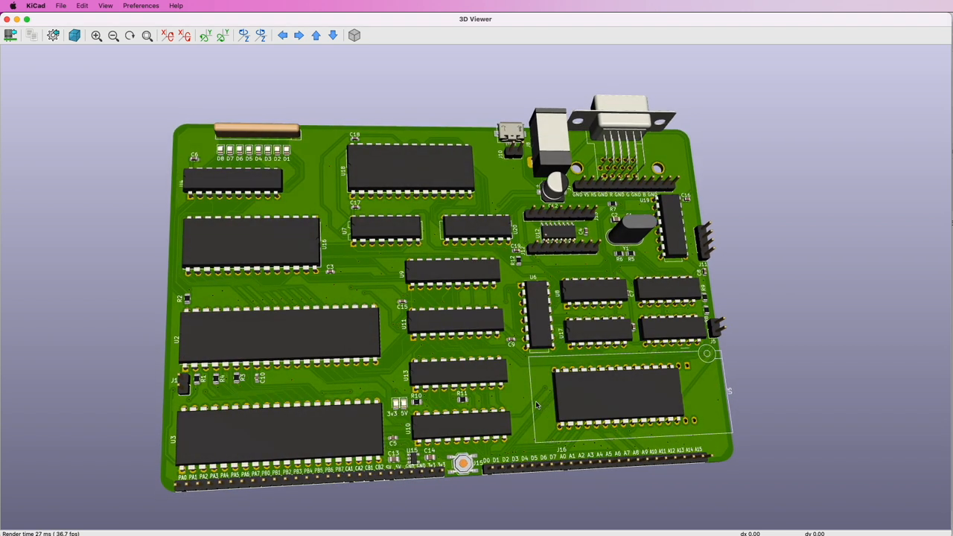
{"action": "mouse_move", "coordinate": [534, 402]}
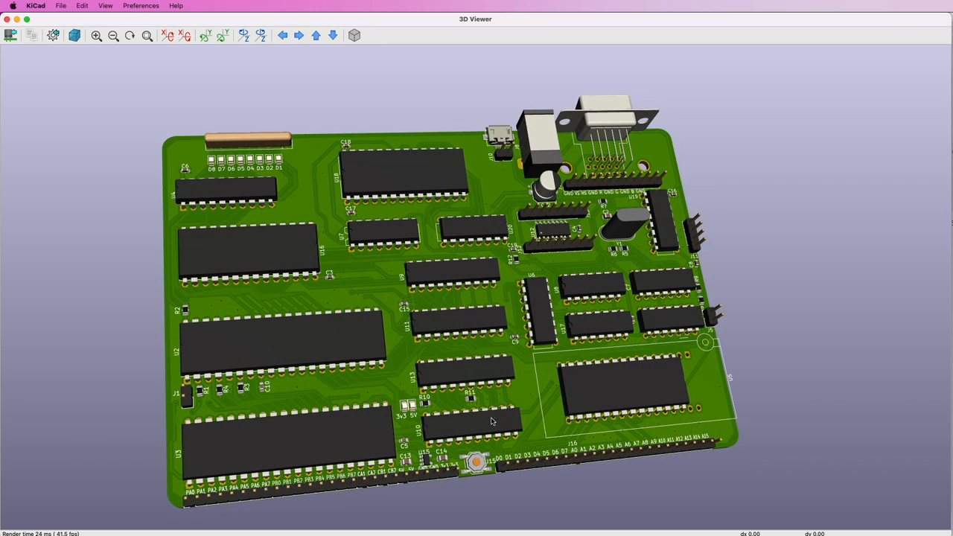
{"action": "mouse_move", "coordinate": [513, 405]}
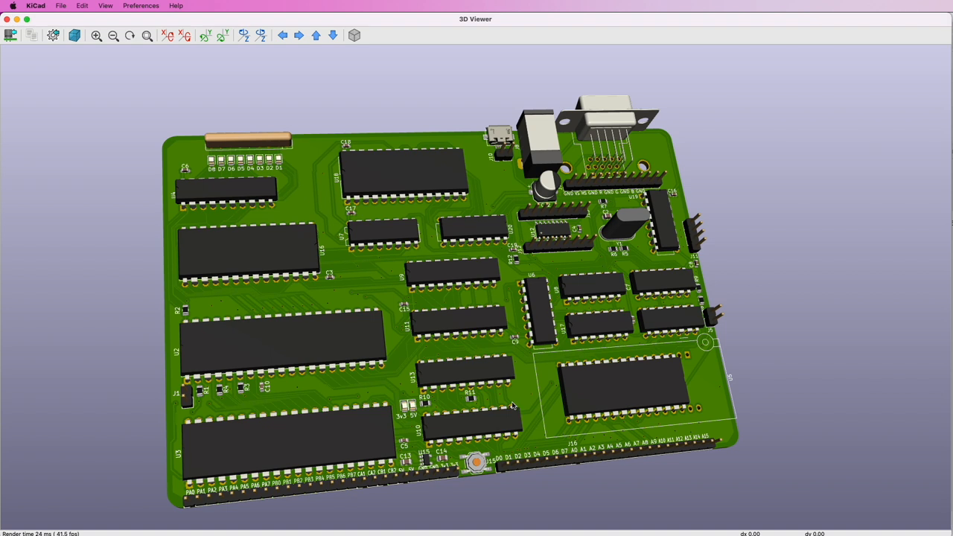
{"action": "mouse_move", "coordinate": [736, 441]}
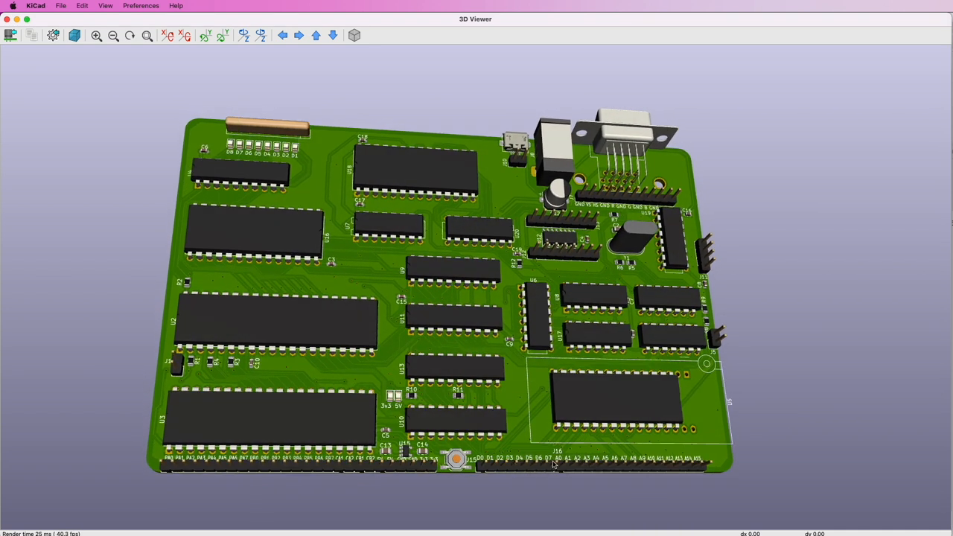
{"action": "mouse_move", "coordinate": [360, 432]}
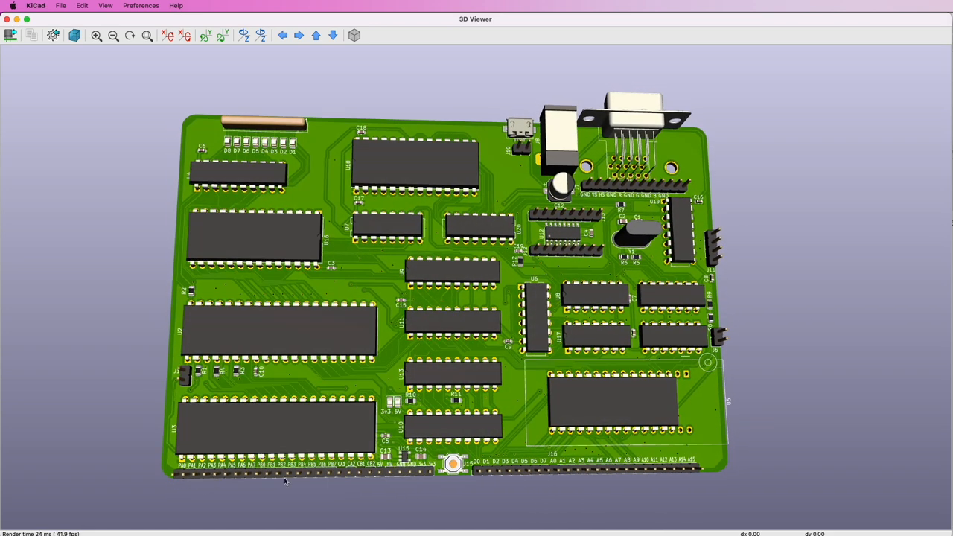
{"action": "mouse_move", "coordinate": [356, 475]}
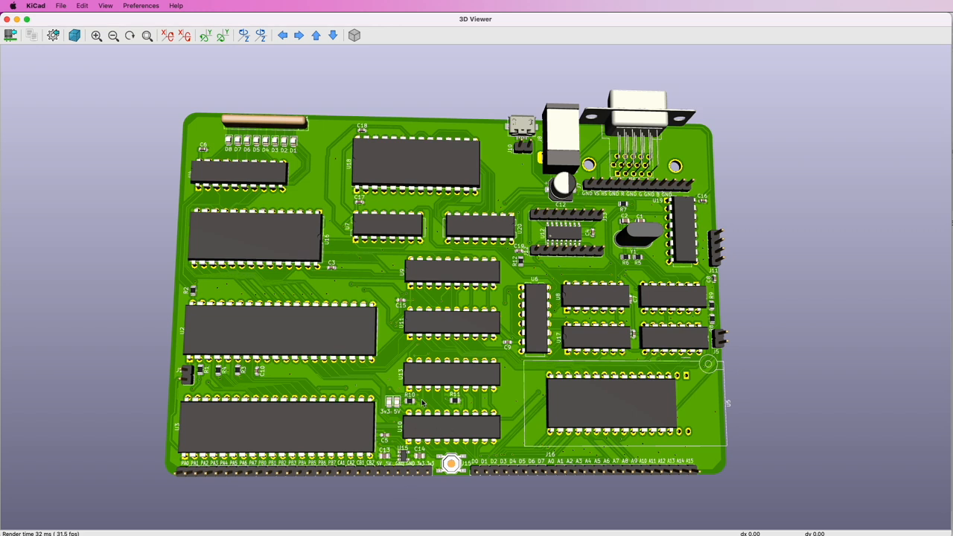
Orbit the board model into a near top-down, face-on view.
{"action": "left_click_drag", "start_coordinate": [425, 403], "coordinate": [429, 390]}
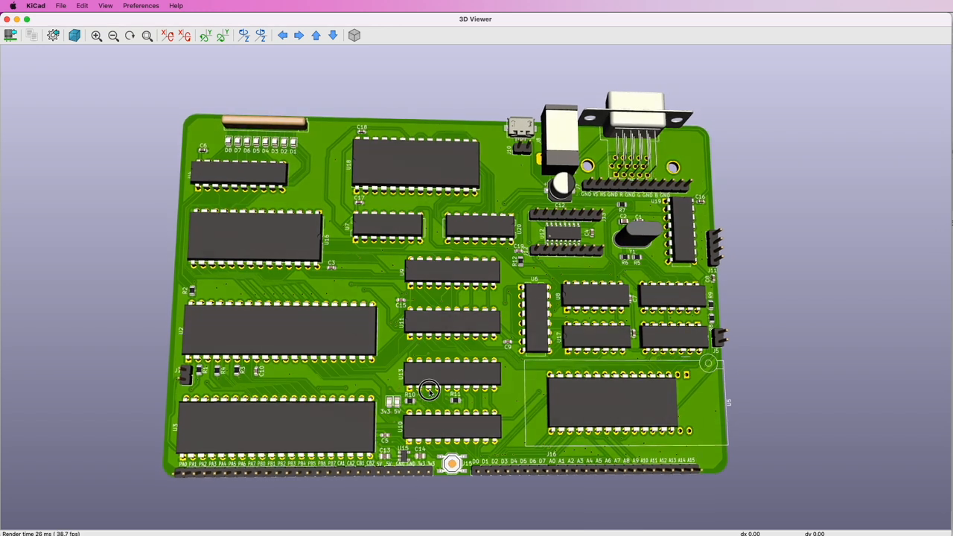